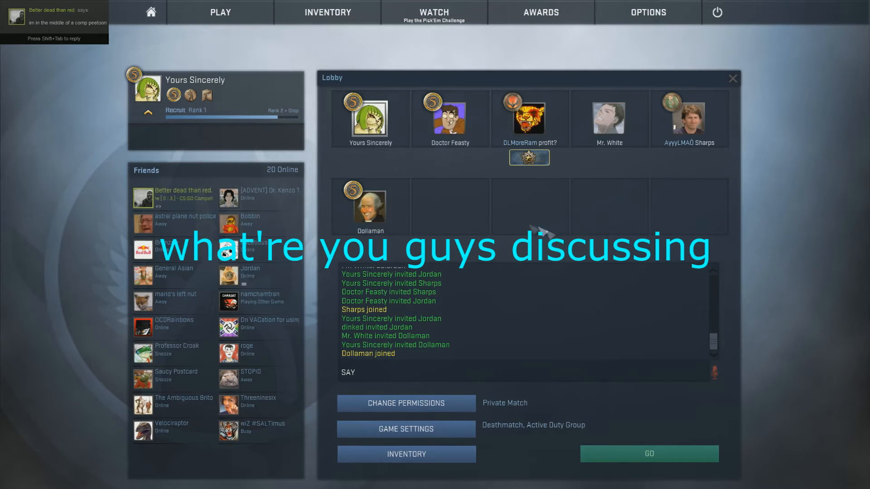
# Step: Re-invite Jordan to the private Deathmatch lobby and begin a chat message
pyautogui.rightClick(250, 272)
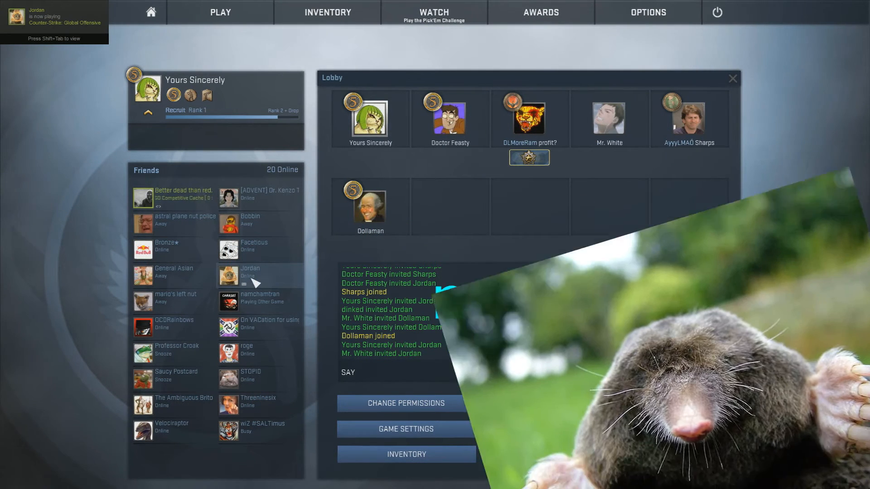
pyautogui.rightClick(250, 272)
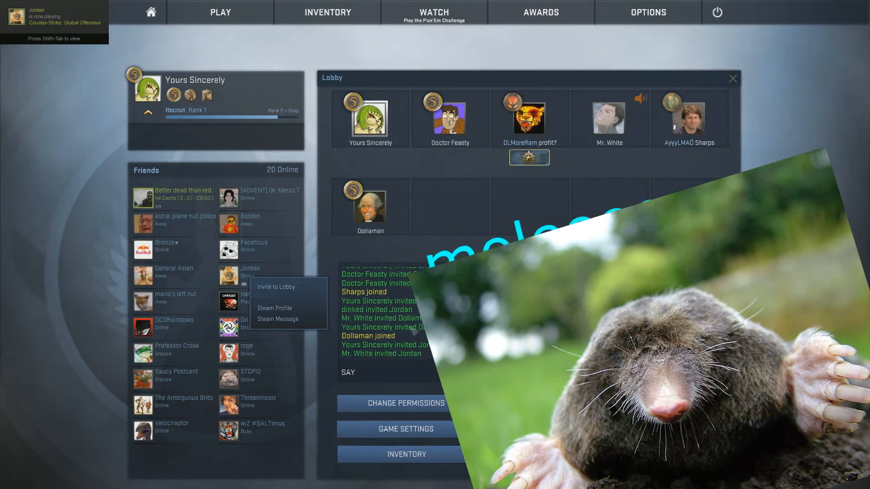
pyautogui.write('h')
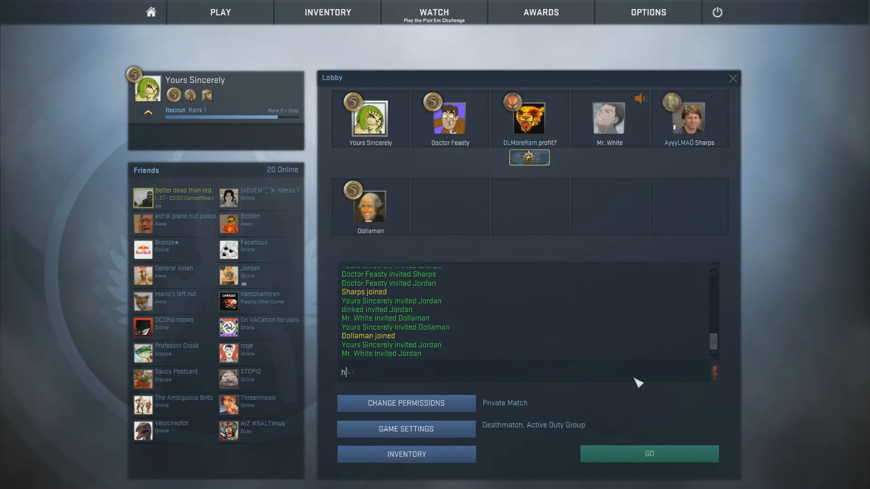
# Step: Enter the ':dshound:' emoticon in Mr. White's Steam overlay chat box
pyautogui.press('enter')
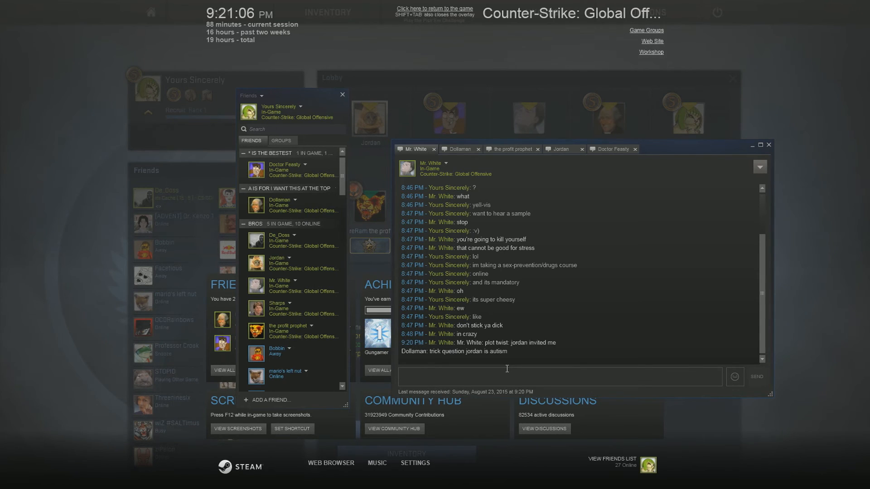
pyautogui.click(734, 376)
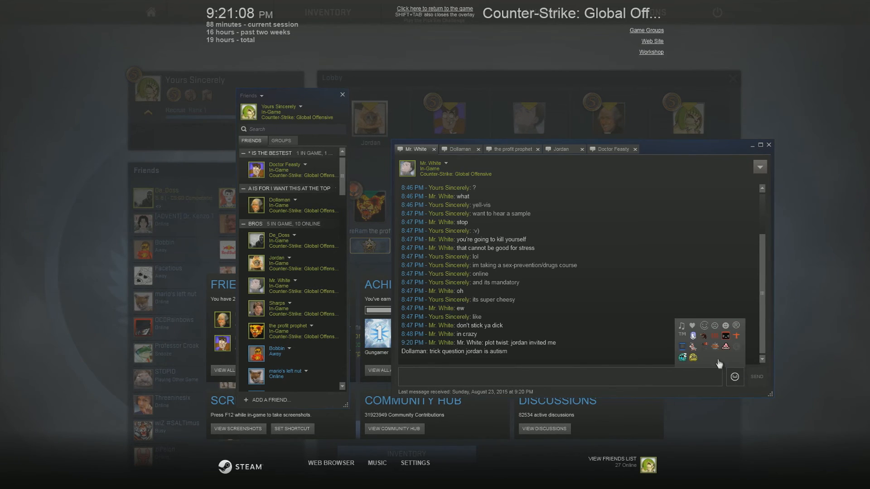
pyautogui.write(':dshound:')
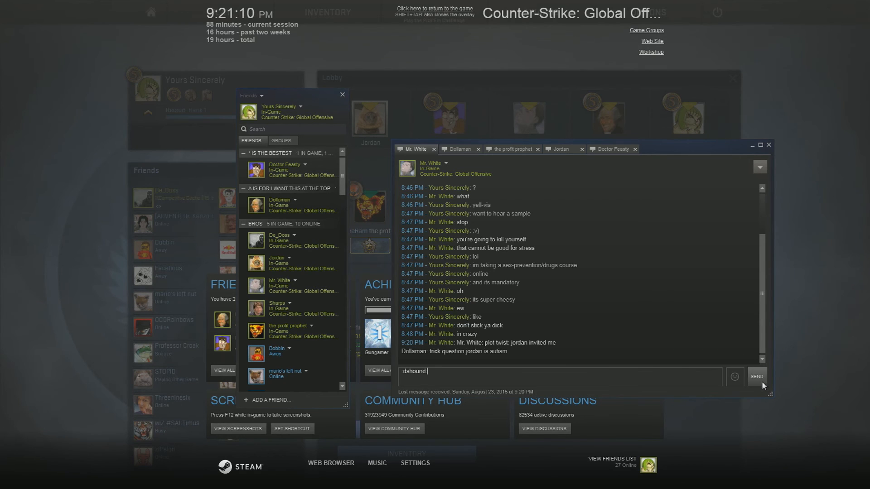